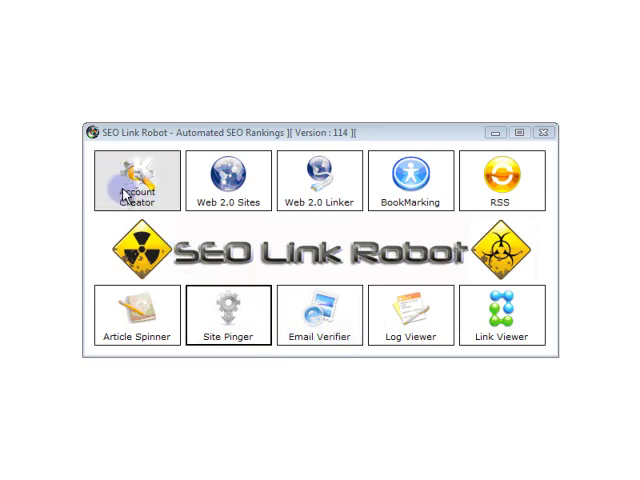
mouse_move(228, 182)
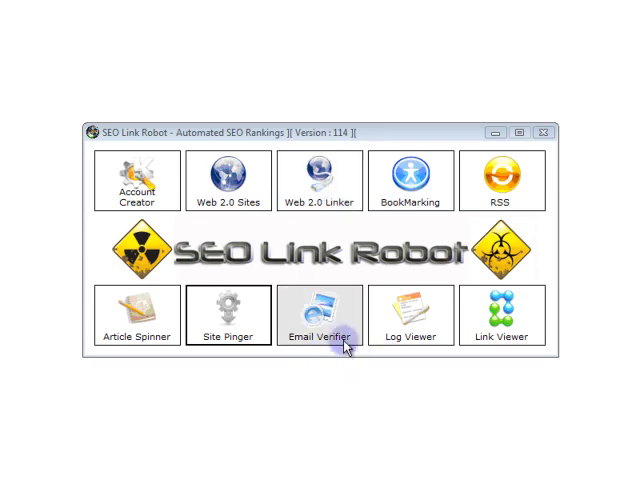
- Launch the Email Verifier module from the main tool collection
click(320, 316)
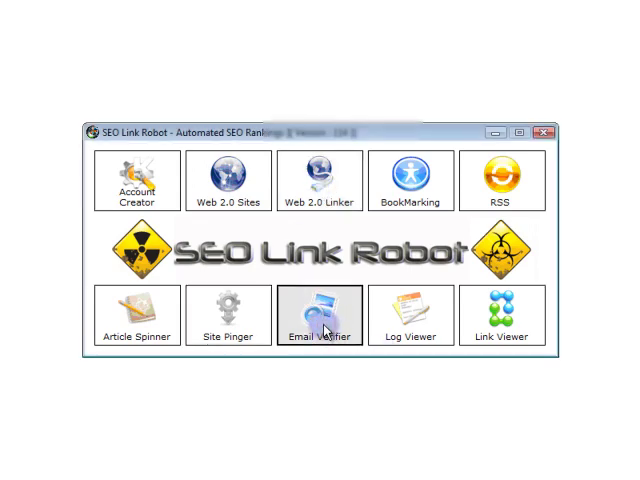
- Set POP3 port 995 with Use SSL and Delete Emails both enabled
click(320, 316)
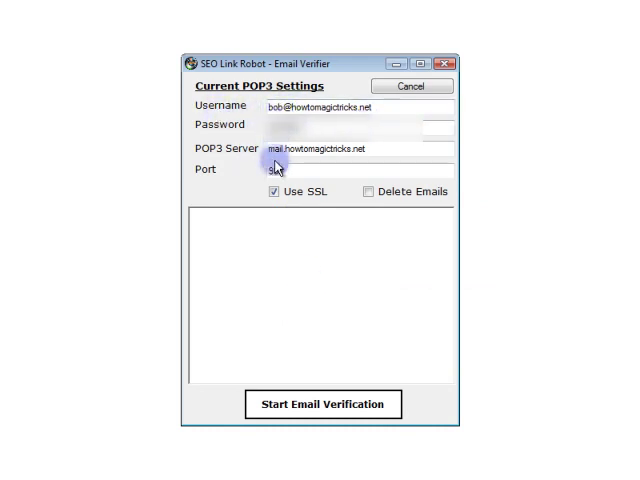
text(995)
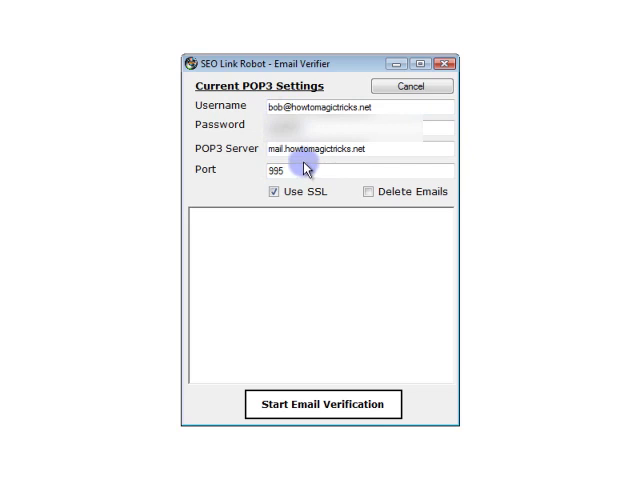
click(276, 192)
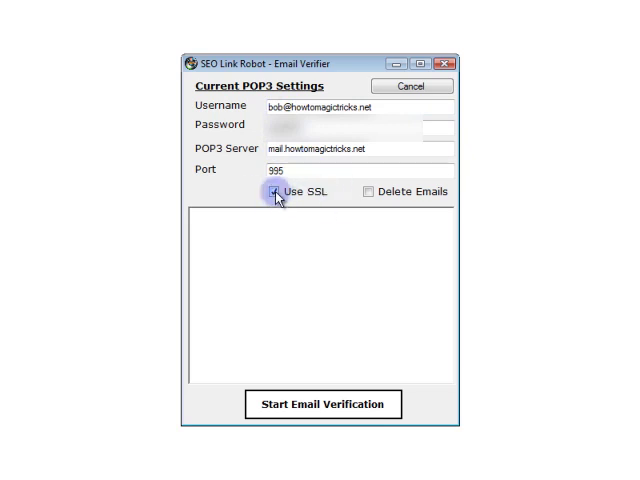
click(276, 192)
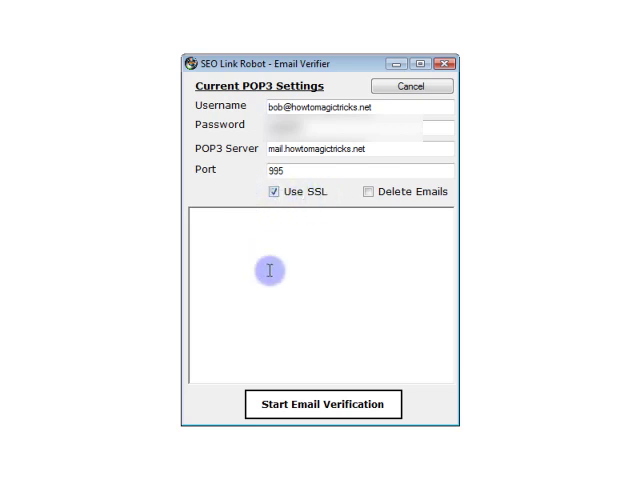
mouse_move(396, 308)
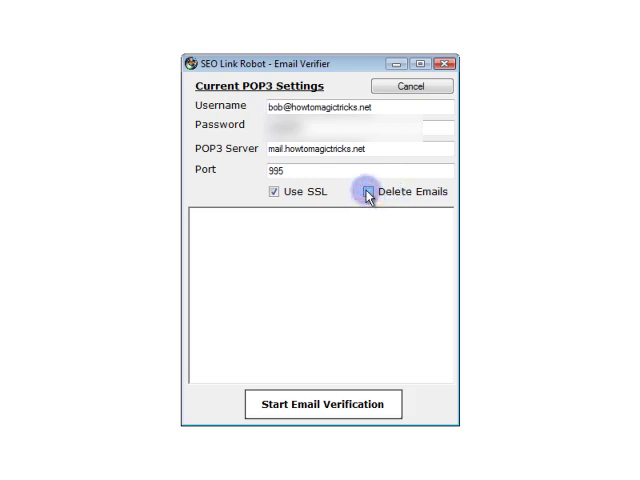
click(370, 192)
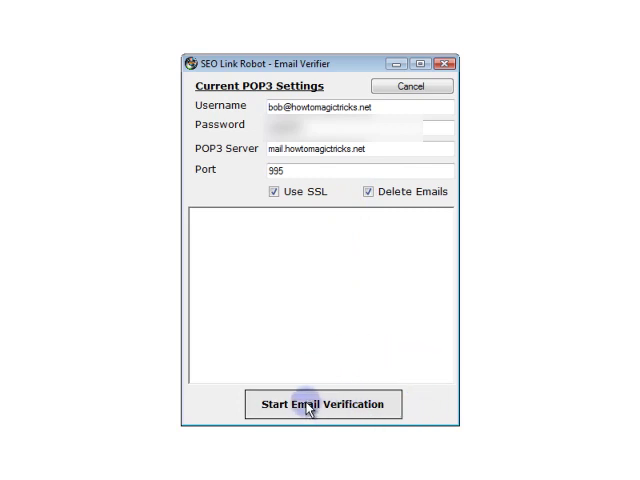
- Start email verification so the POP3 server is tested and mail retrieved
click(322, 404)
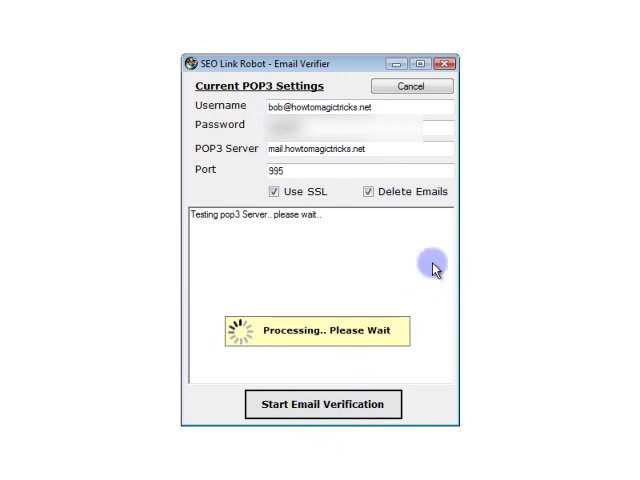
mouse_move(290, 228)
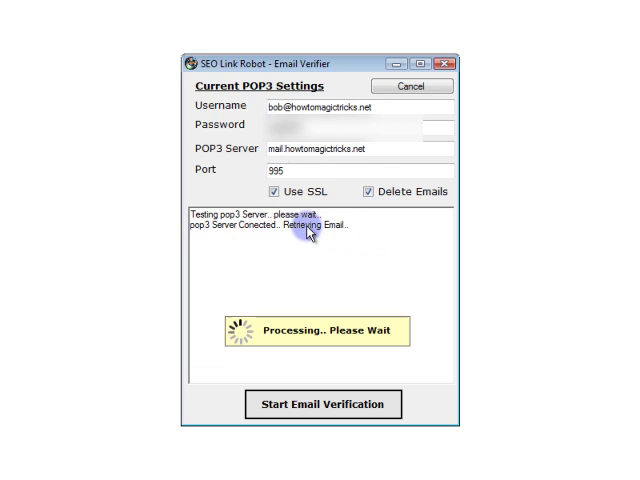
mouse_move(368, 244)
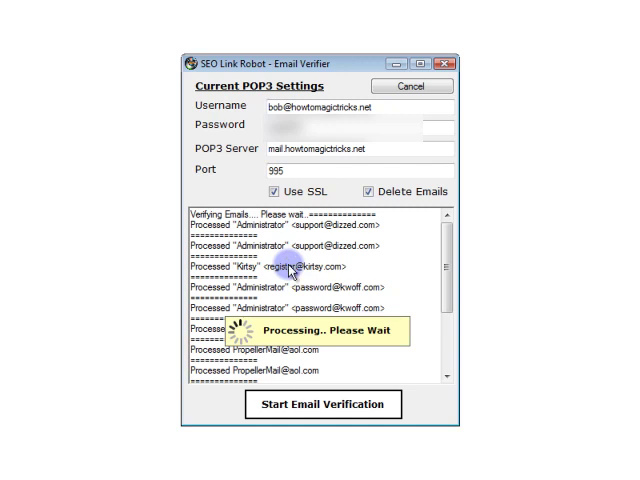
mouse_move(290, 270)
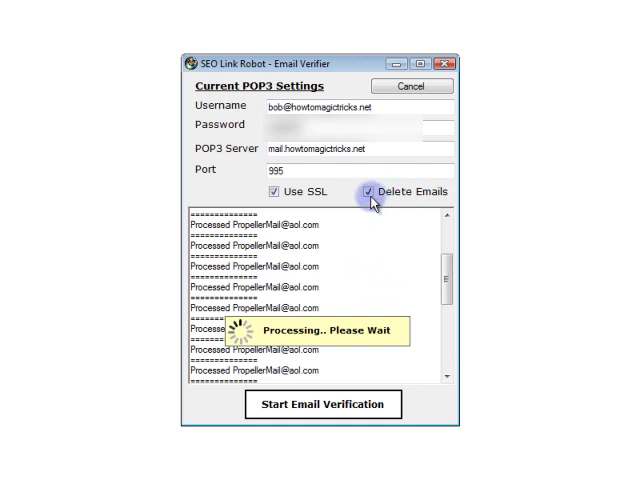
mouse_move(338, 290)
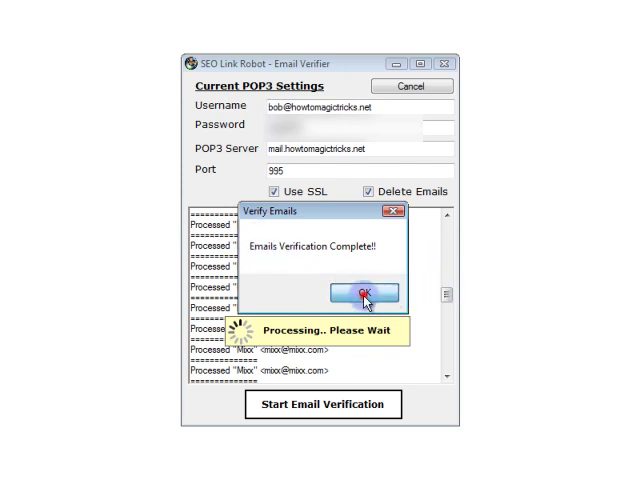
- Dismiss the Verify Emails completion notice and close the Email Verifier window
click(360, 292)
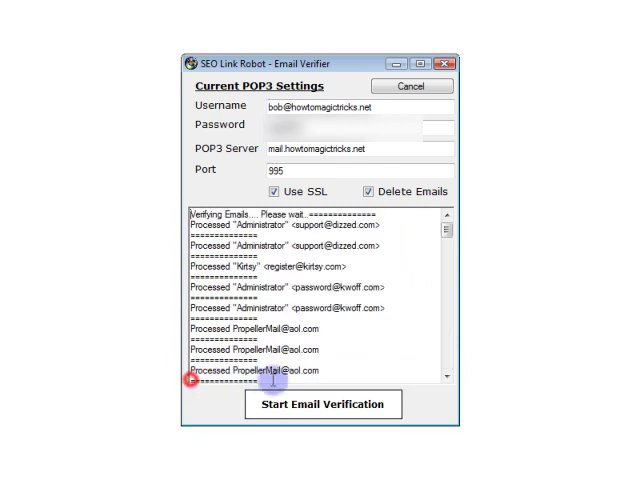
mouse_move(390, 364)
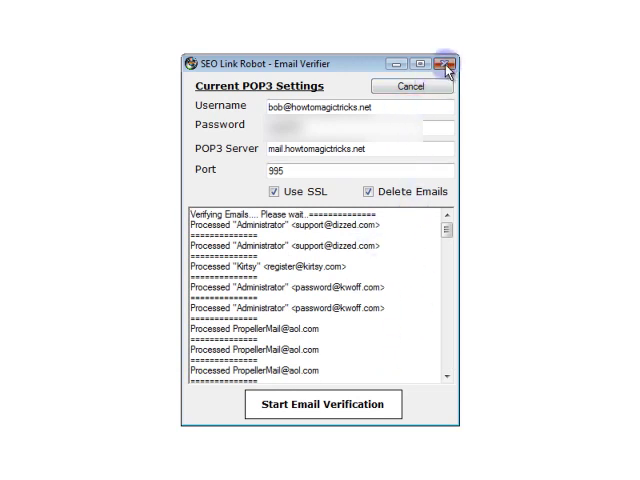
click(444, 64)
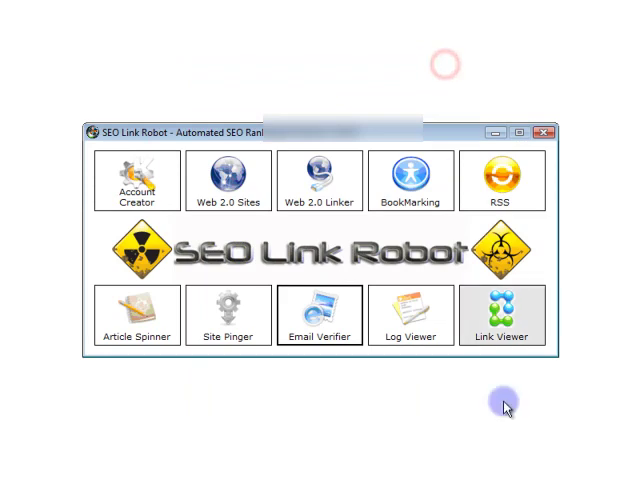